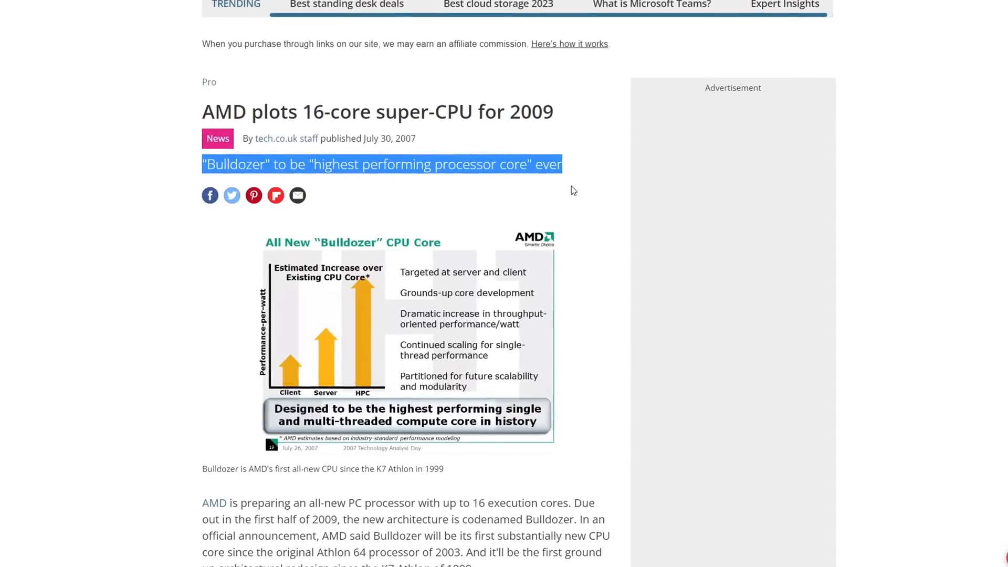
Enable Instant Replay in Radeon Record & Stream and show gameplay with the performance overlay.
scroll(down, 3)
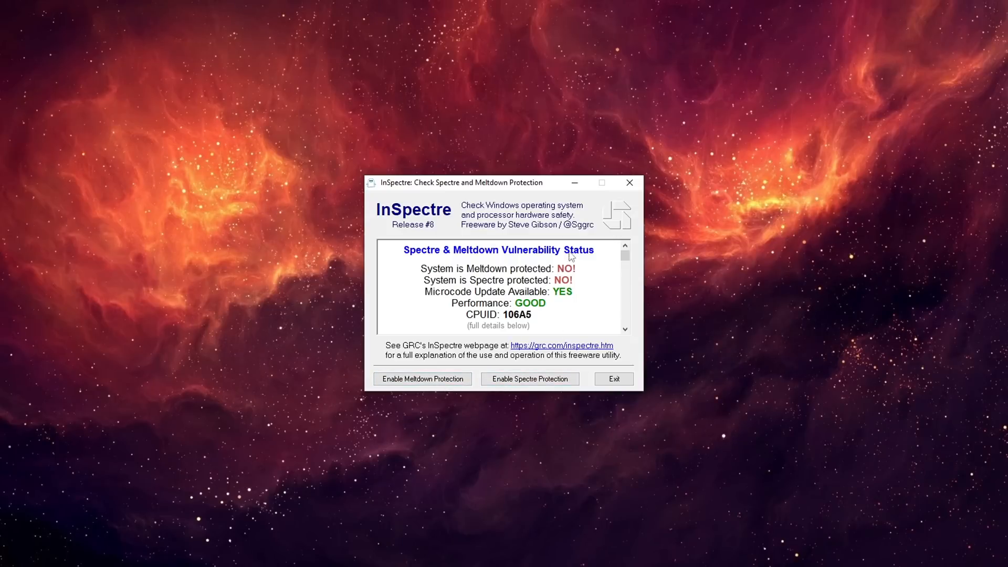
mouse_move(670, 313)
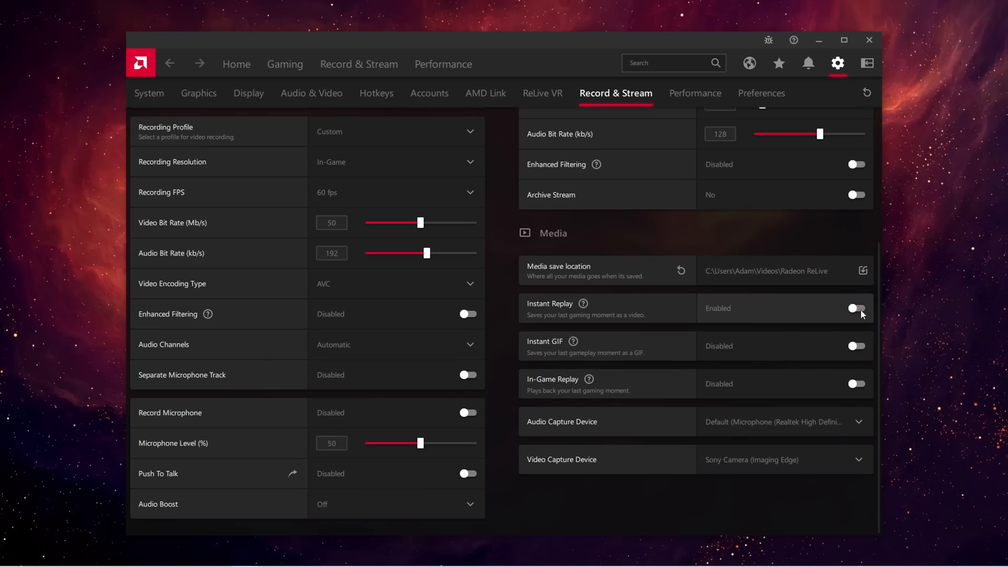
click(855, 307)
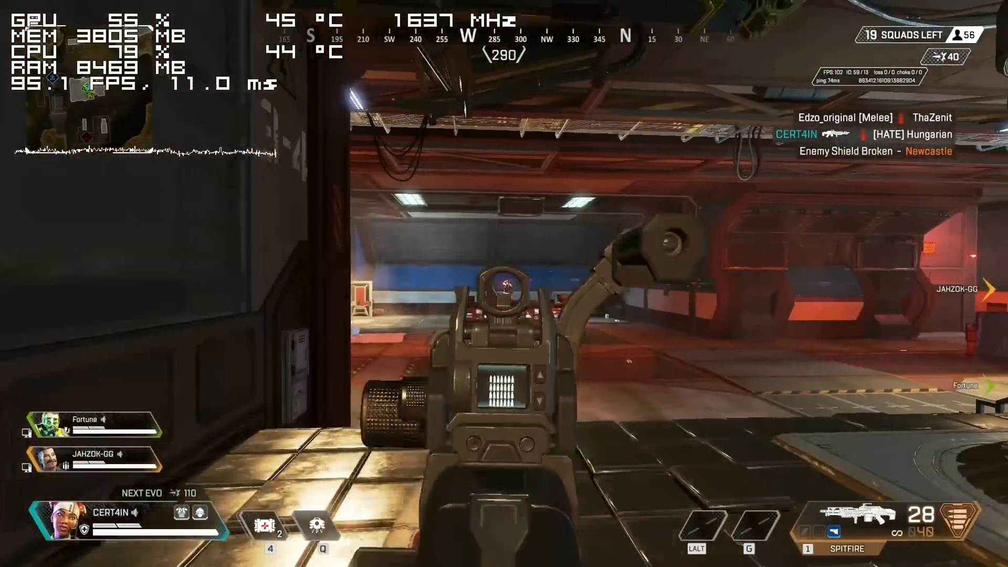
click(504, 283)
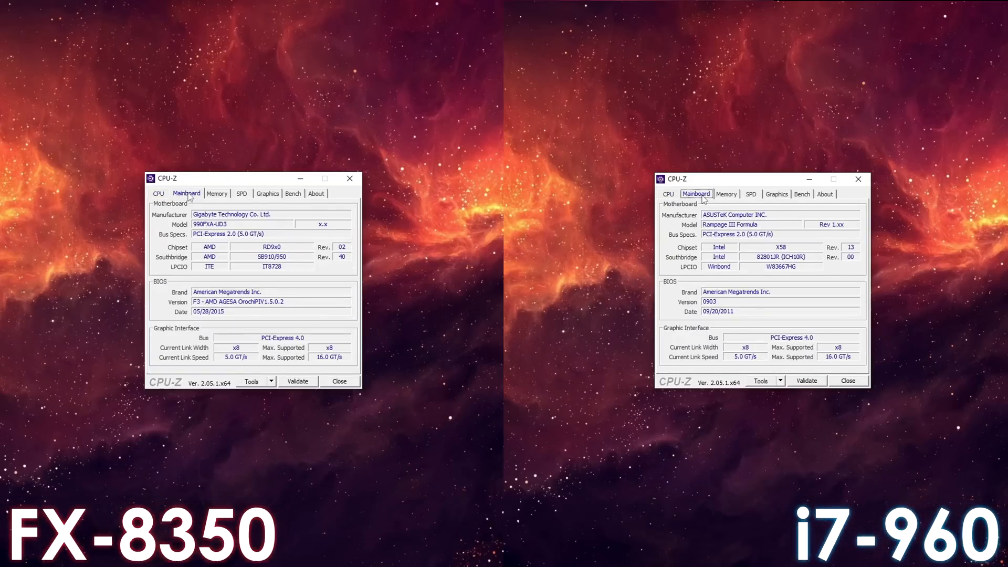
Show Mainboard then Memory details in CPU-Z: 16 GB dual-channel versus 24 GB triple-channel DDR3.
click(216, 193)
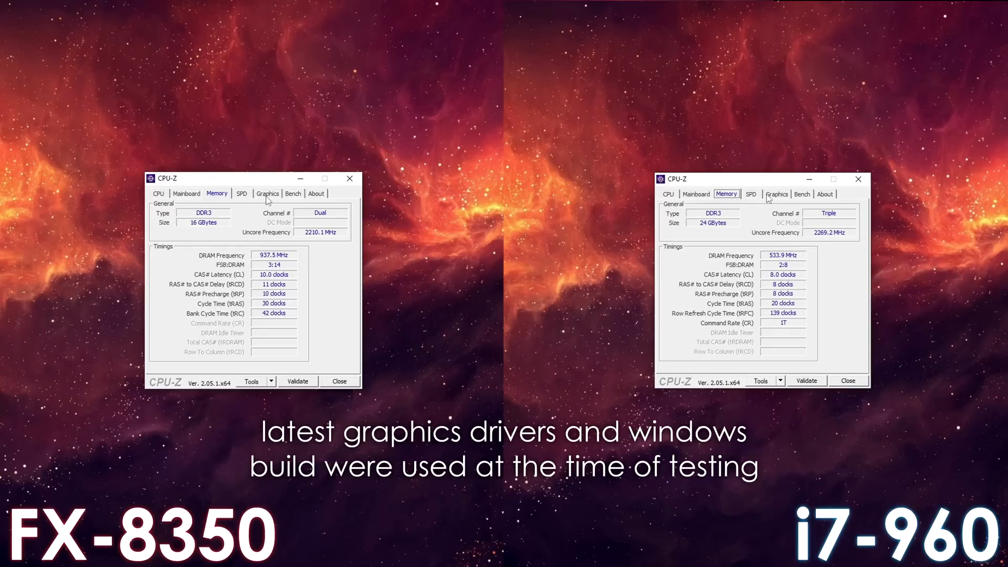
click(266, 194)
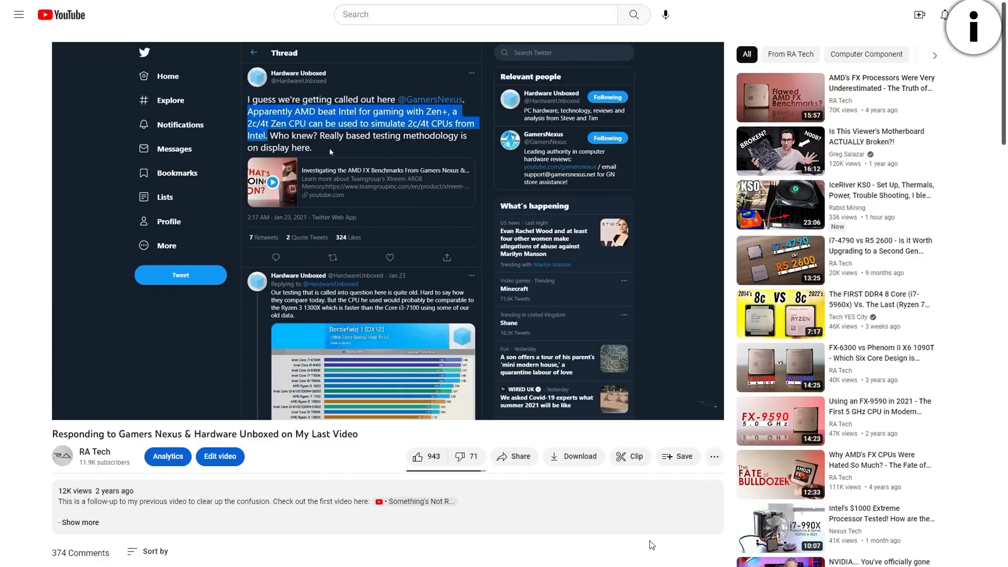
scroll(down, 3)
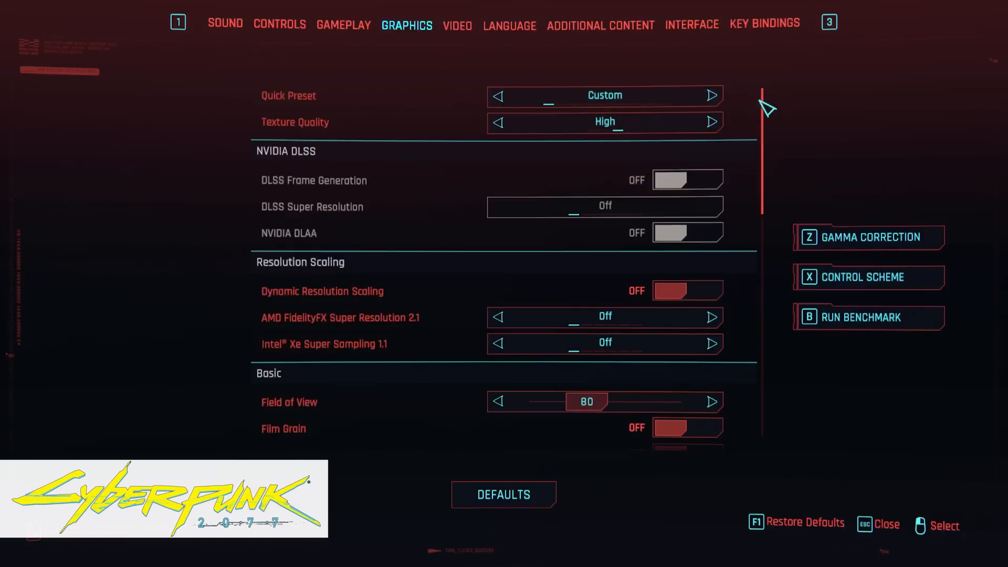
scroll(down, 3)
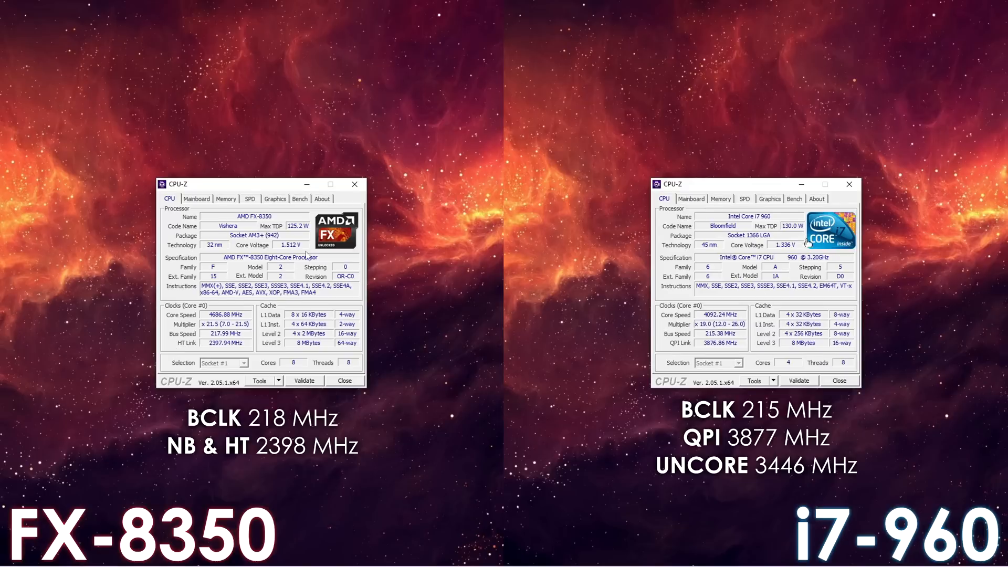
mouse_move(766, 257)
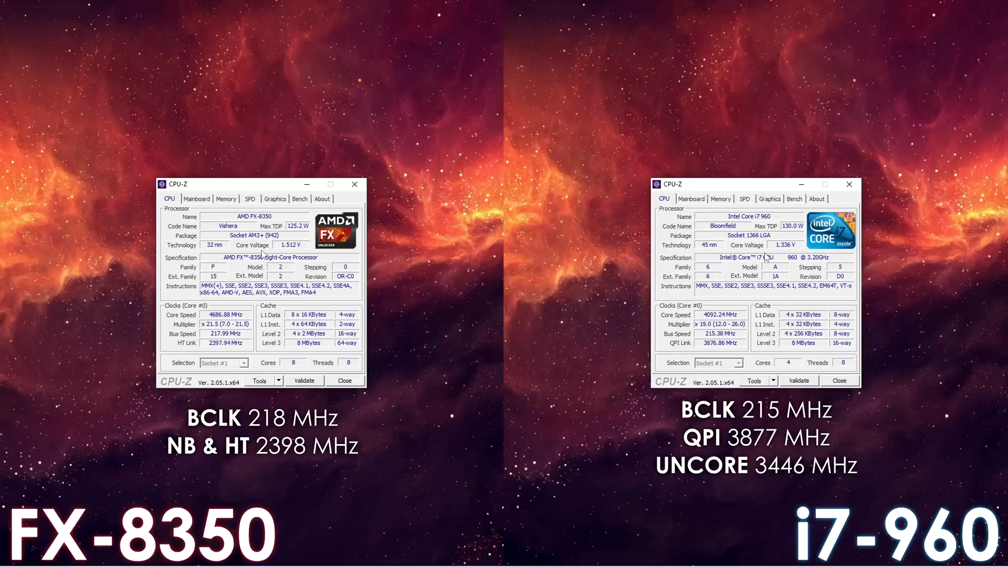
Show CPU-Z memory details: 16 GB dual-channel DDR3 versus 24 GB triple-channel.
click(226, 198)
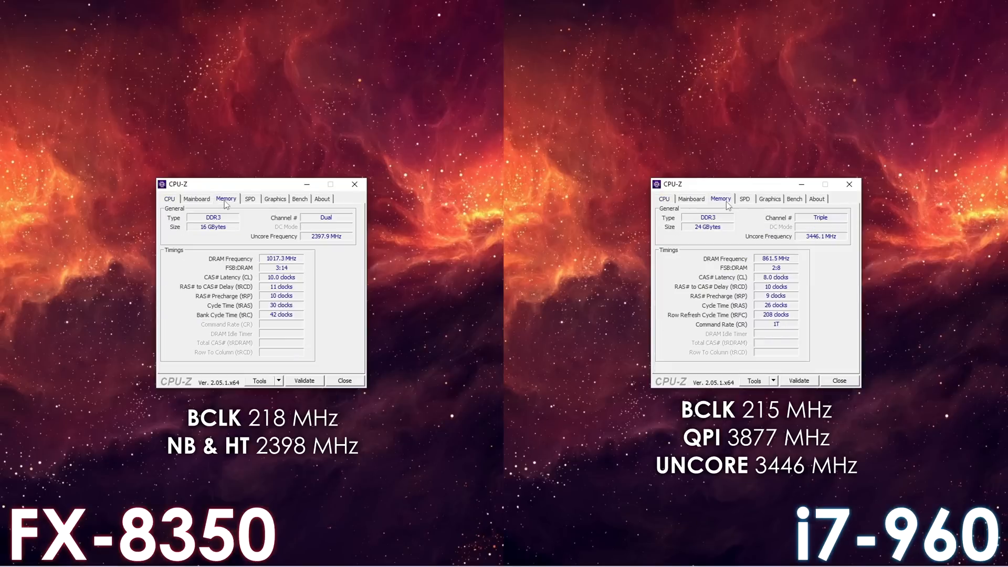
mouse_move(866, 267)
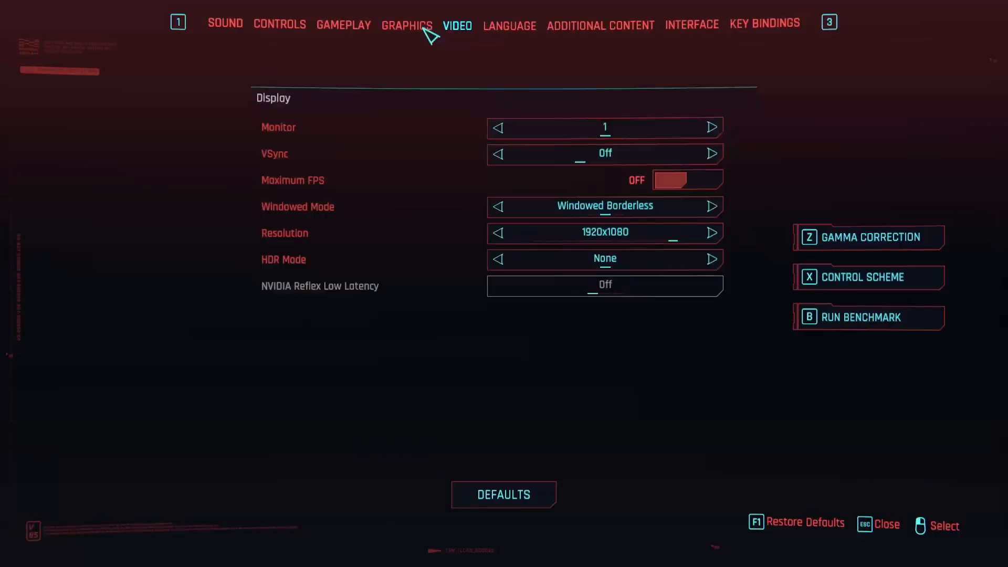
Show Cyberpunk 2077 graphics settings: Custom preset, High textures, DLSS and dynamic resolution off.
click(407, 25)
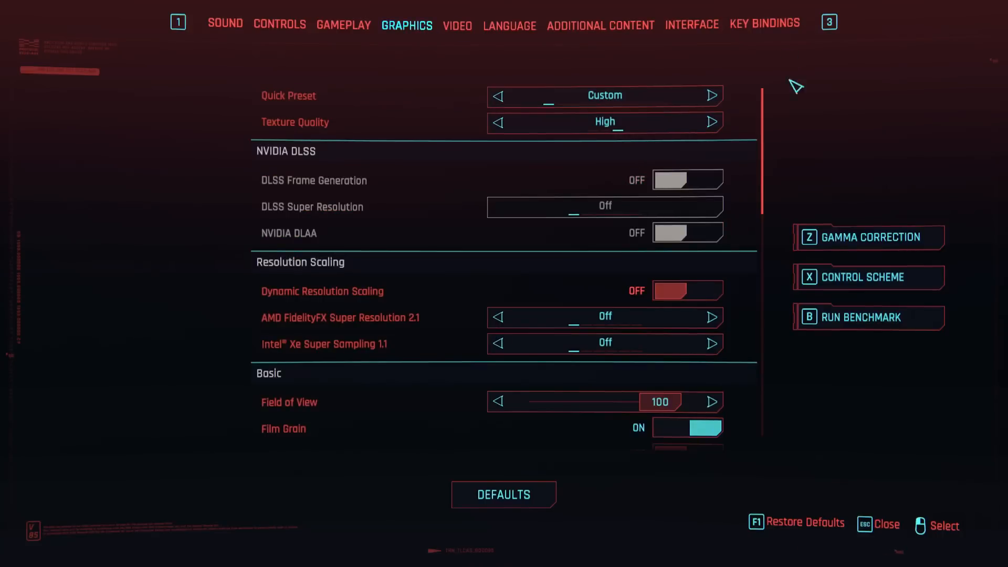
scroll(down, 3)
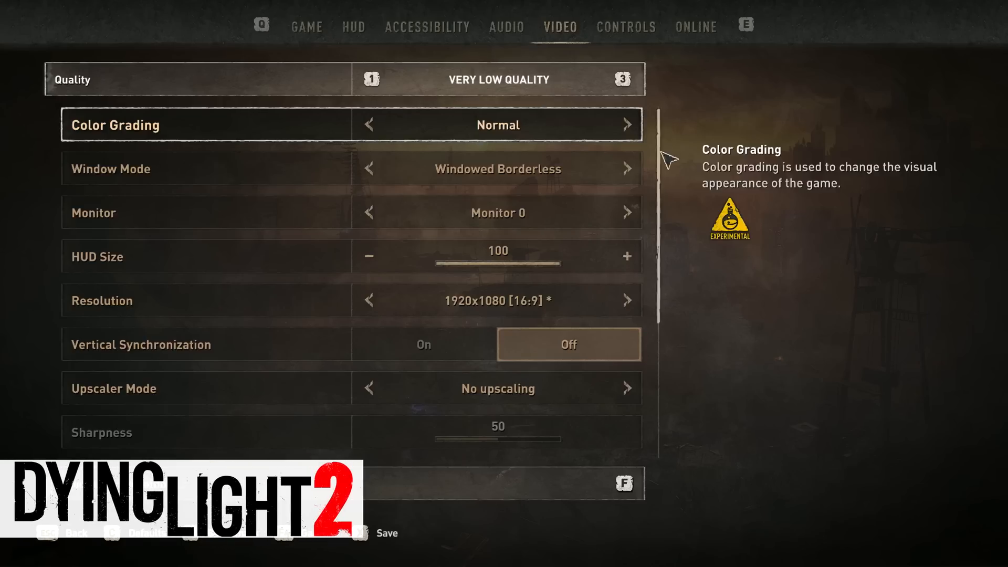
Scroll Dying Light 2 video settings: Very Low preset, 1920x1080, VSync off, no upscaling.
scroll(down, 3)
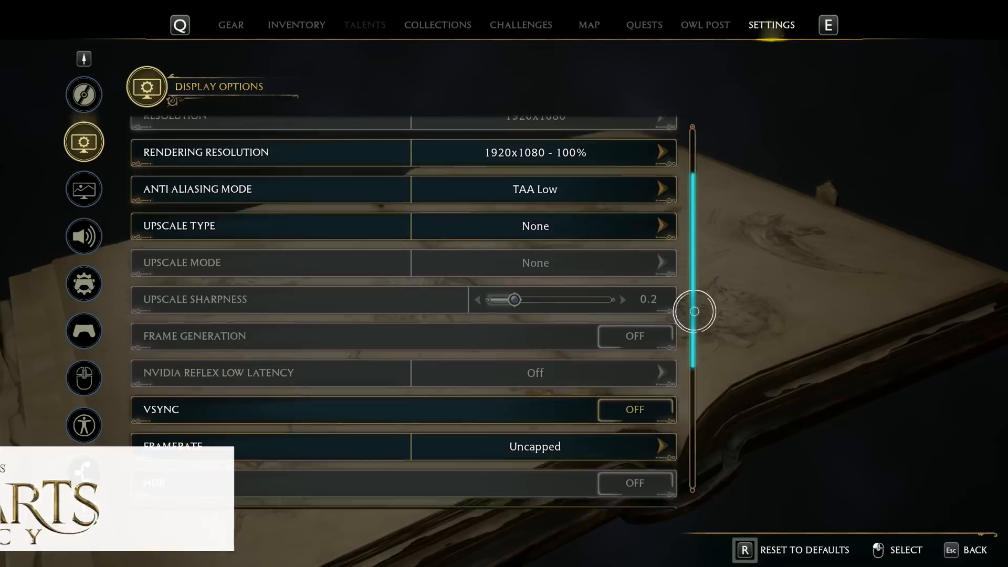
Browse Hogwarts Legacy display options: TAA Low, VSync off, uncapped framerate, motion blur on.
click(84, 188)
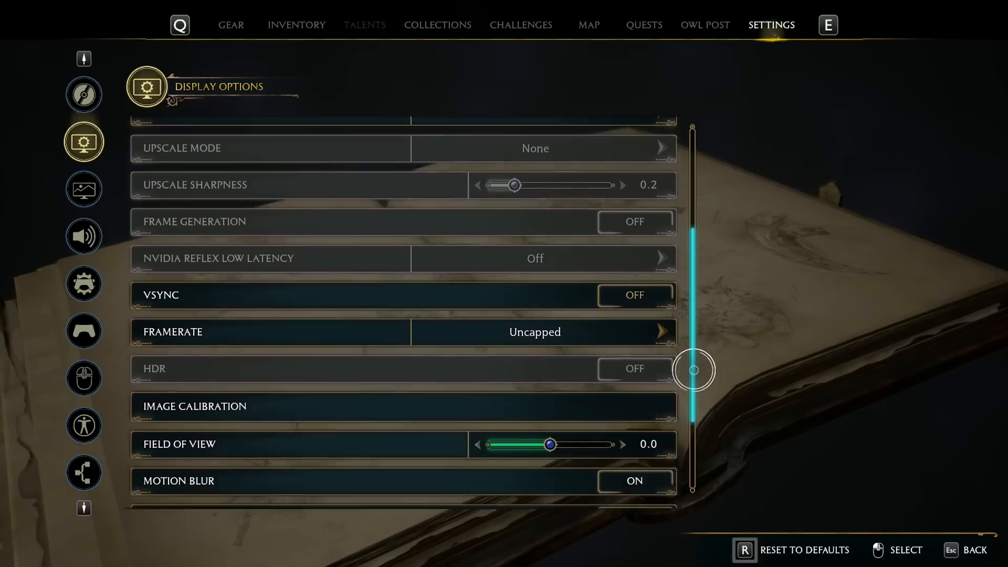
click(84, 189)
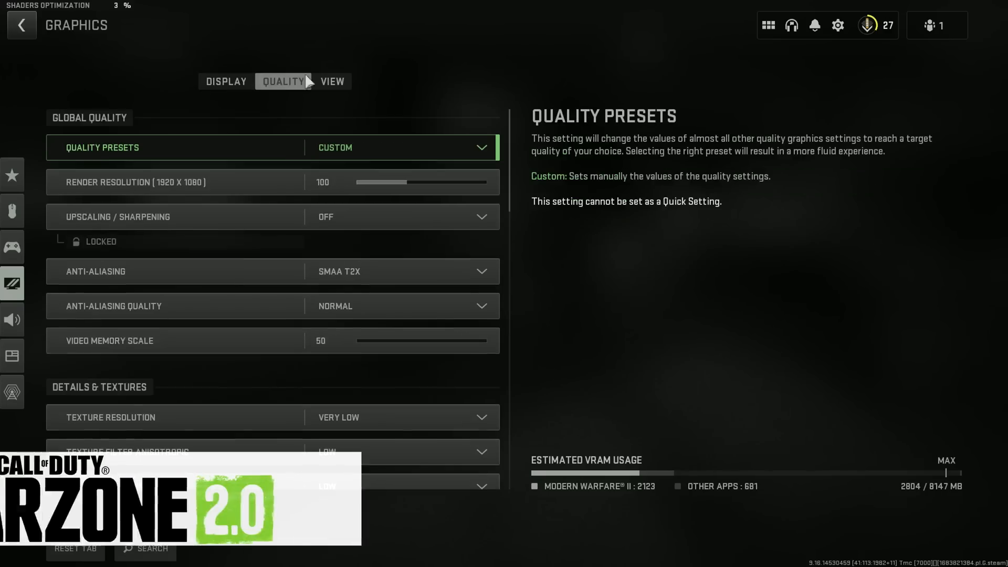
scroll(down, 3)
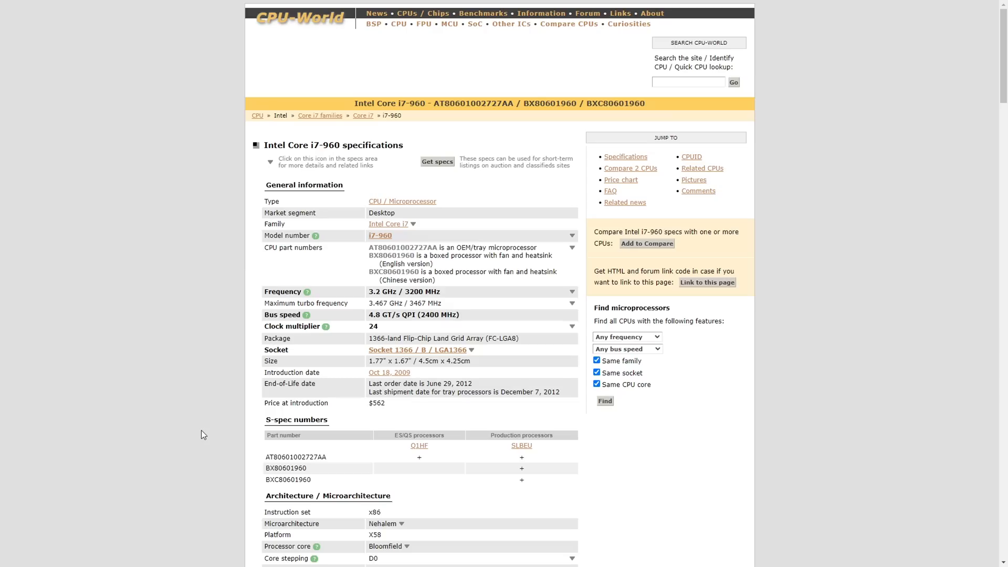
Scroll the CPU-World Intel Core i7-960 page: 3.2 GHz, LGA1366, $562 launch price.
scroll(down, 3)
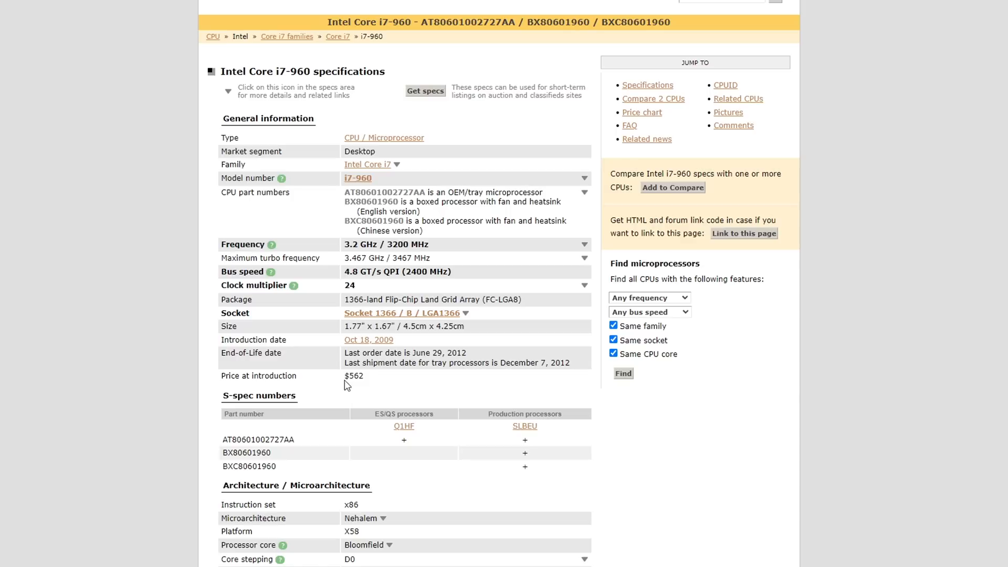
double_click(353, 376)
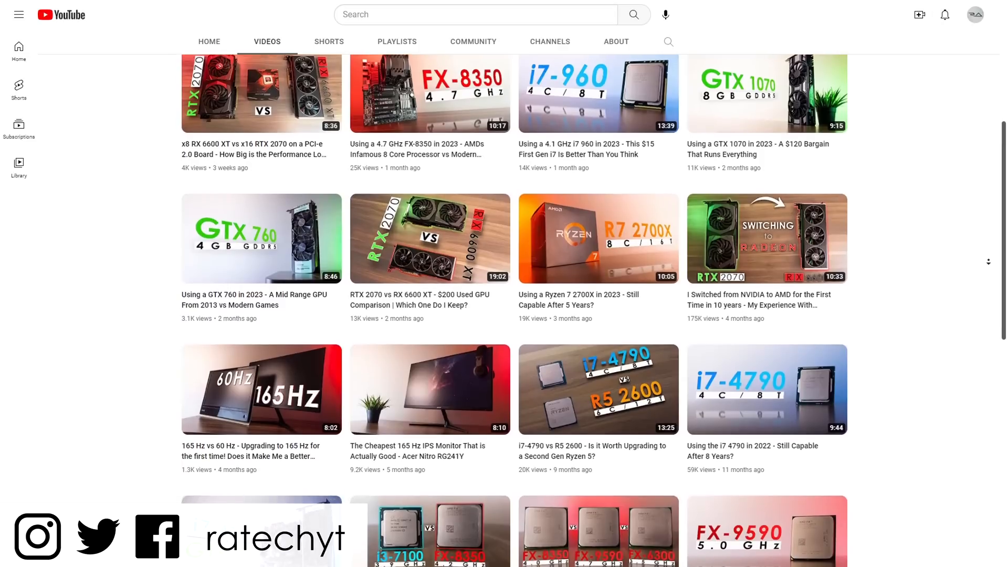
Scroll down the channel's YouTube uploads past the FX-8350 and i7-960 2023 videos.
scroll(down, 3)
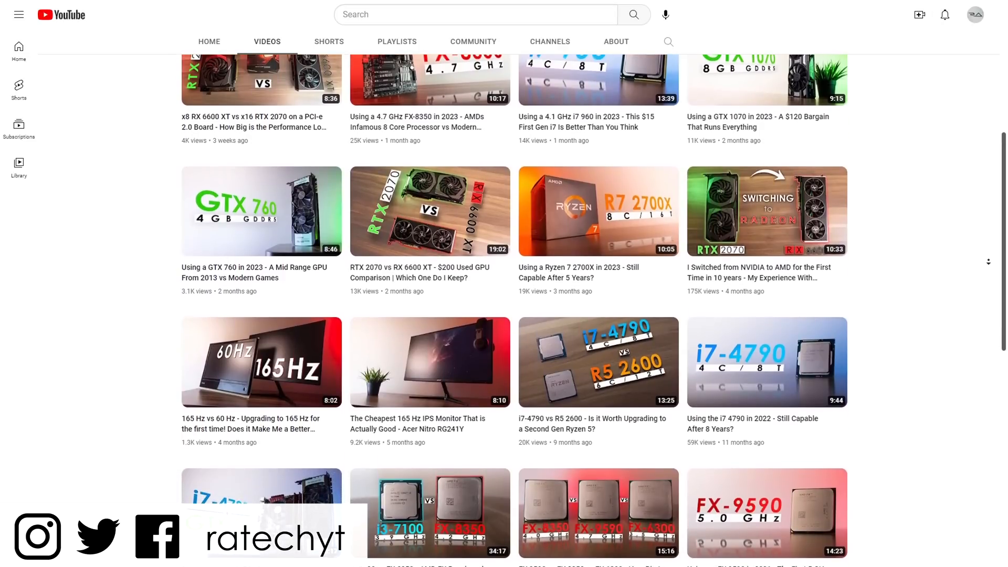
scroll(down, 3)
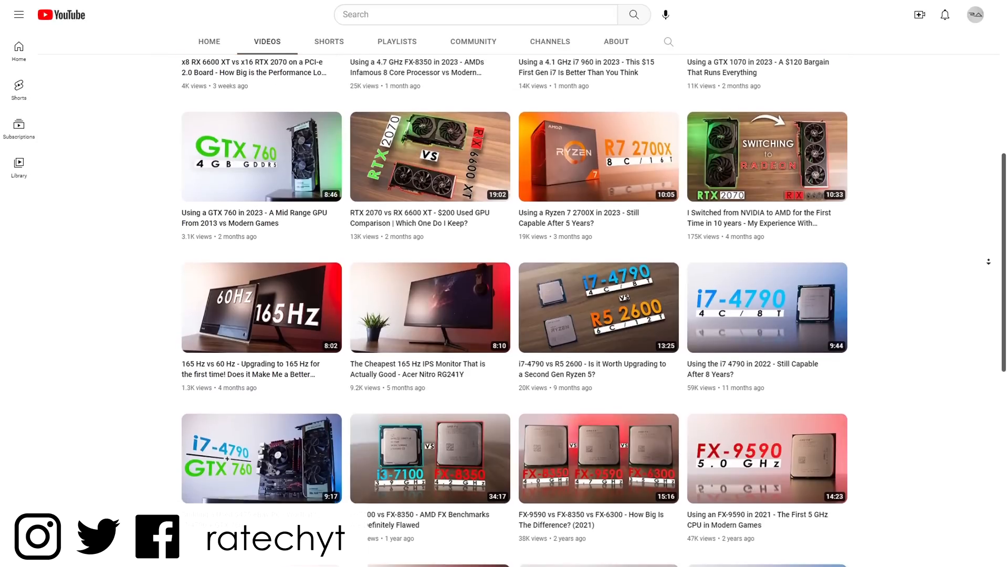
scroll(down, 3)
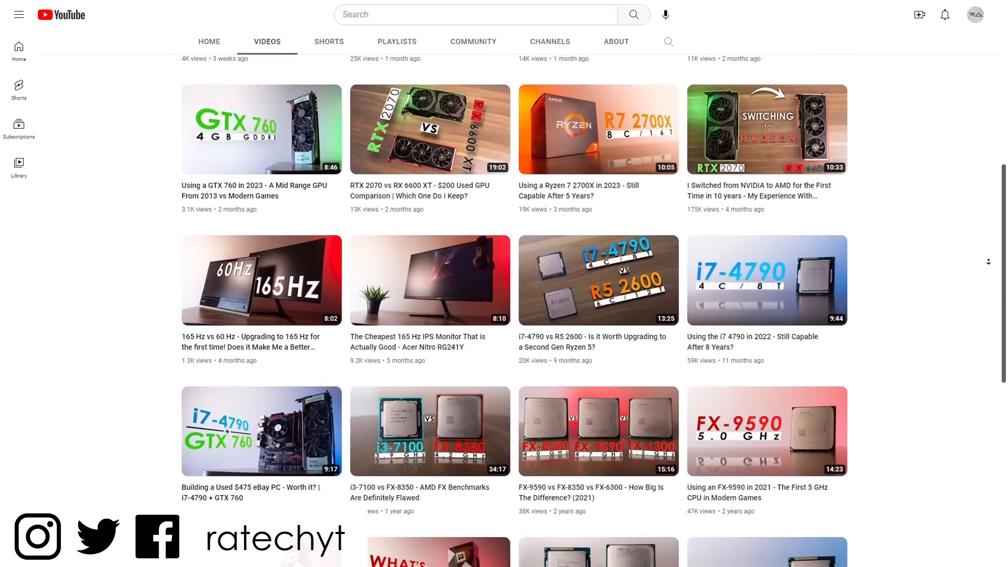